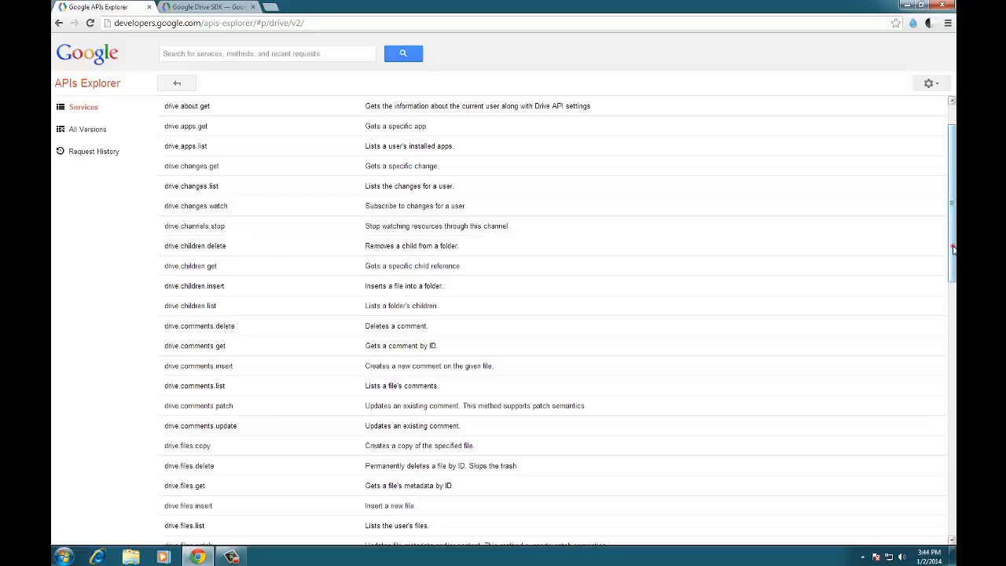
Step: Open the Drive v2 drive.files.list request form and focus its q field
{"action": "scroll", "scroll_direction": "down", "scroll_amount": 3}
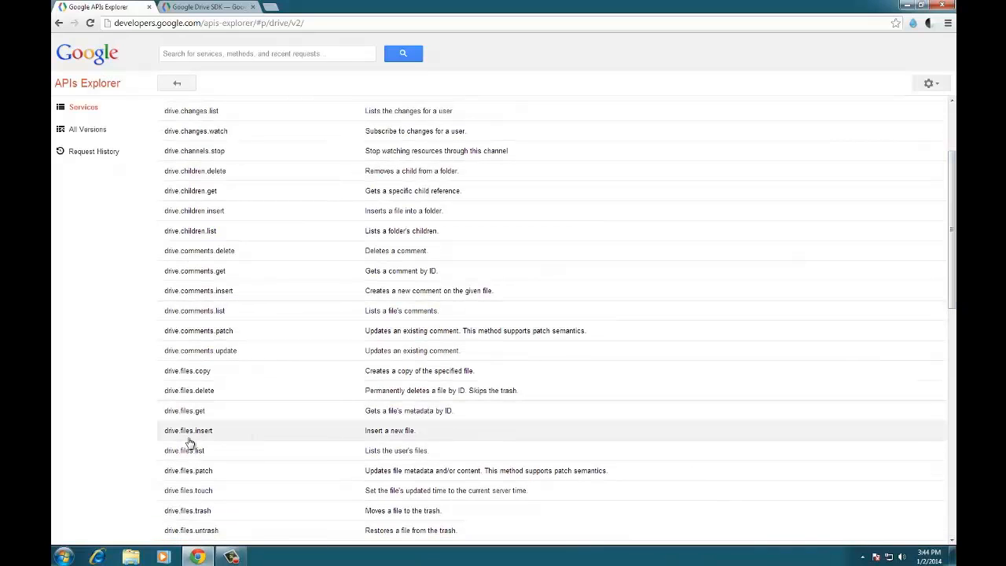
{"action": "left_click", "coordinate": [184, 450]}
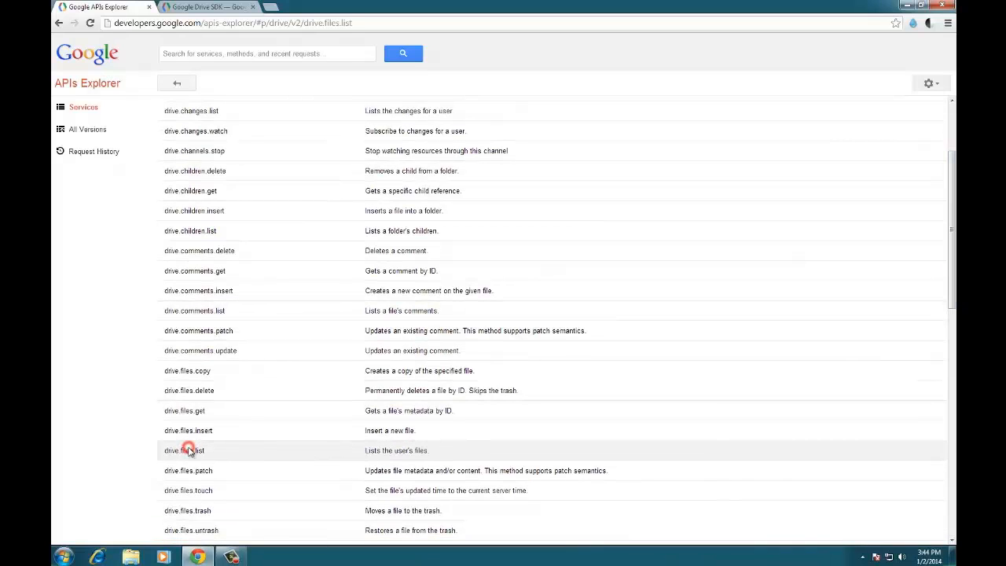
{"action": "left_click", "coordinate": [184, 451]}
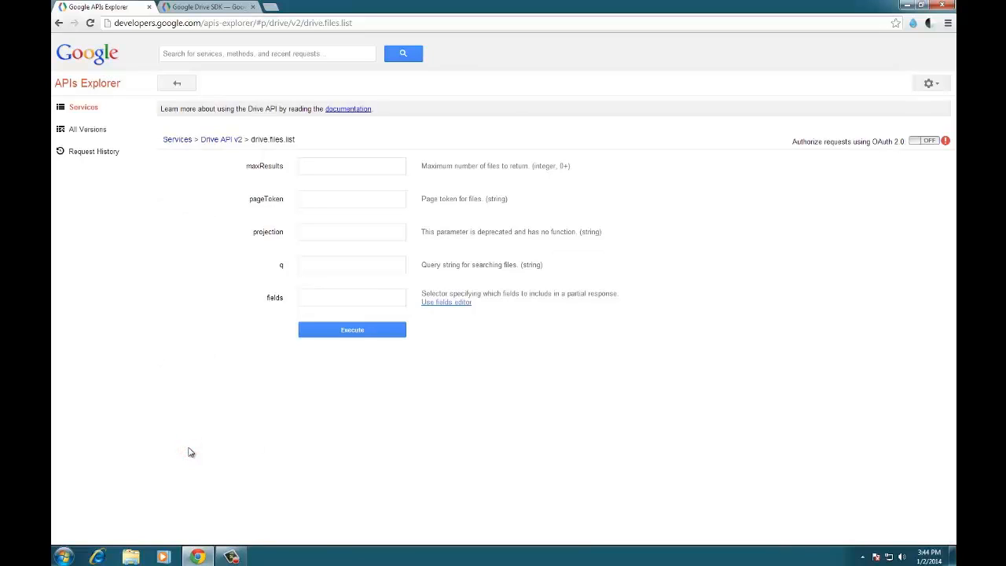
{"action": "mouse_move", "coordinate": [298, 280]}
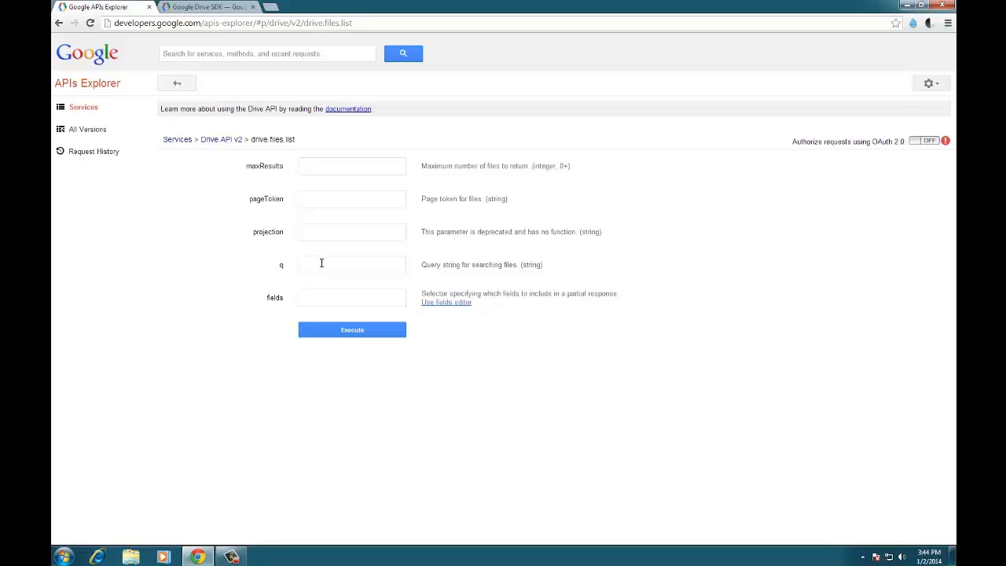
{"action": "left_click", "coordinate": [352, 264]}
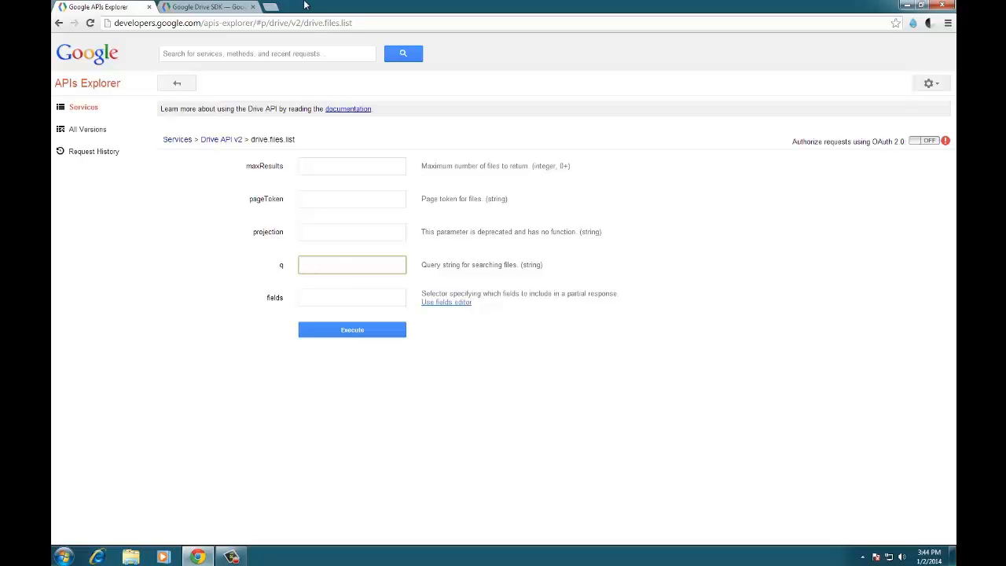
{"action": "left_click", "coordinate": [208, 6]}
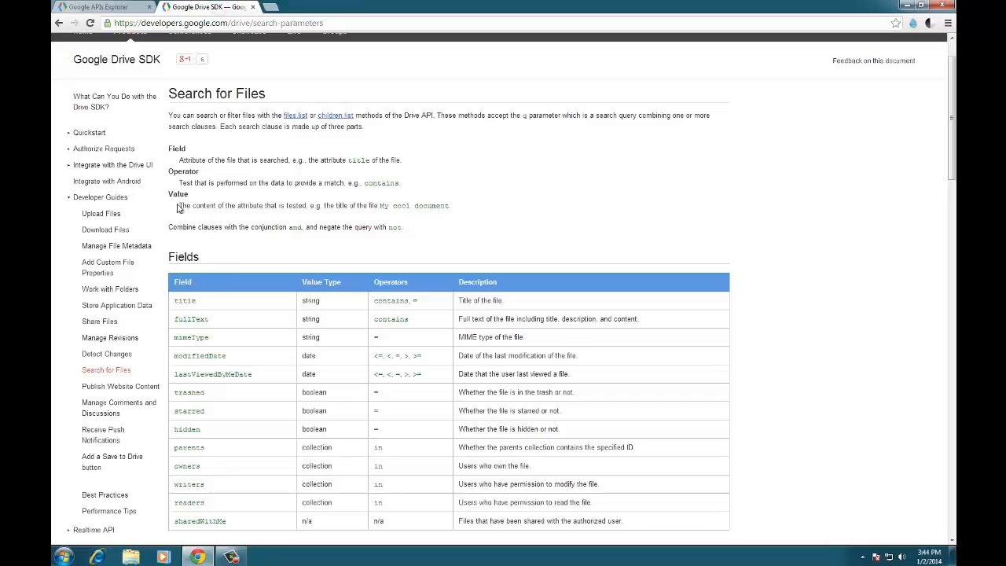
{"action": "left_click", "coordinate": [191, 319]}
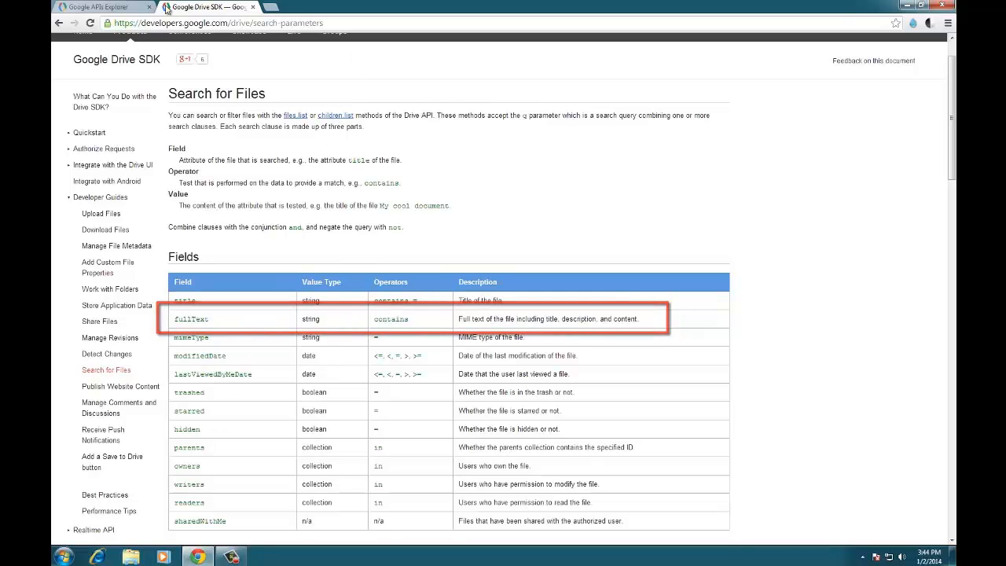
{"action": "left_click", "coordinate": [102, 7]}
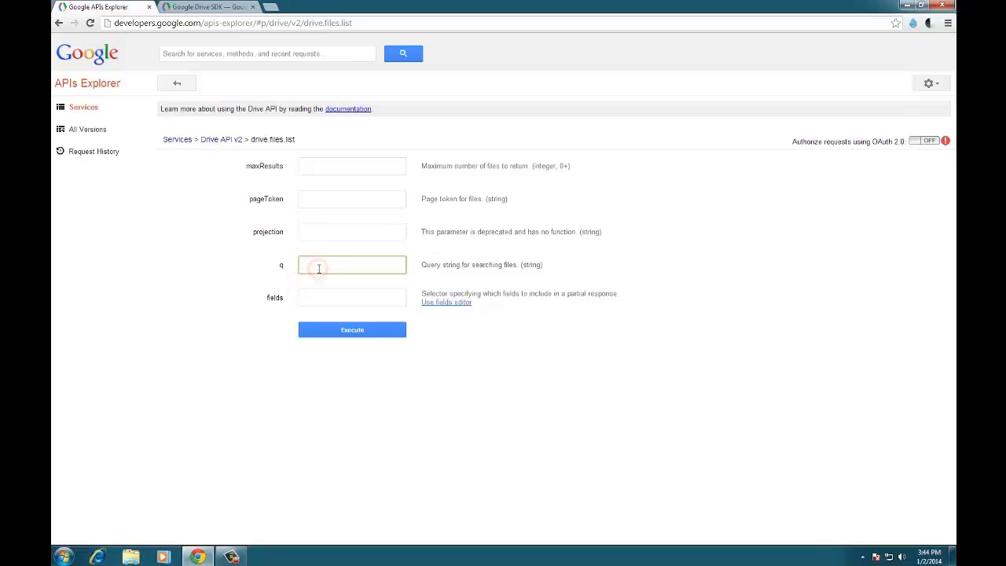
Step: Set q to fullText contains 'Database' and fields to items(description,title)
{"action": "type", "text": "fullText contains 'Database"}
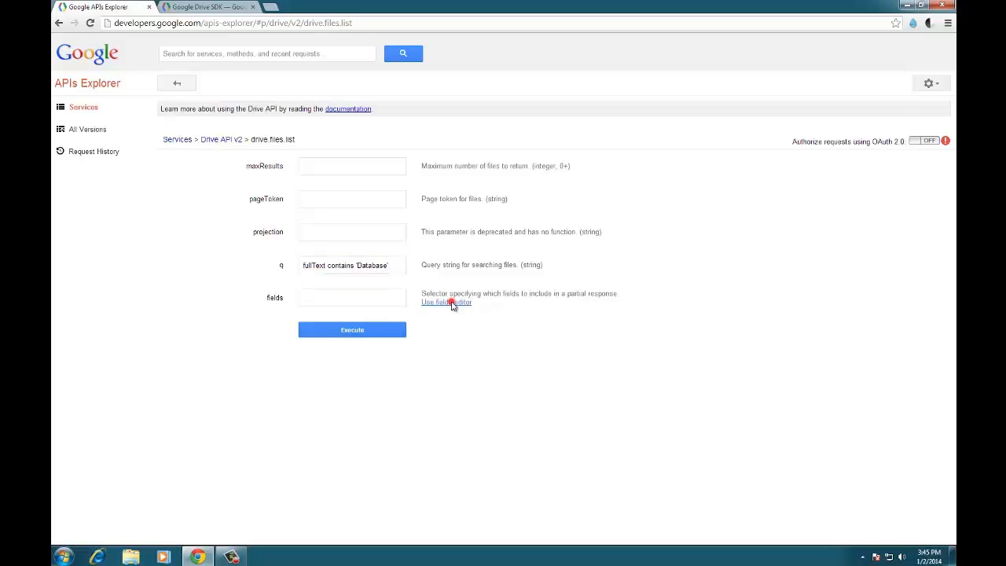
{"action": "left_click", "coordinate": [445, 302]}
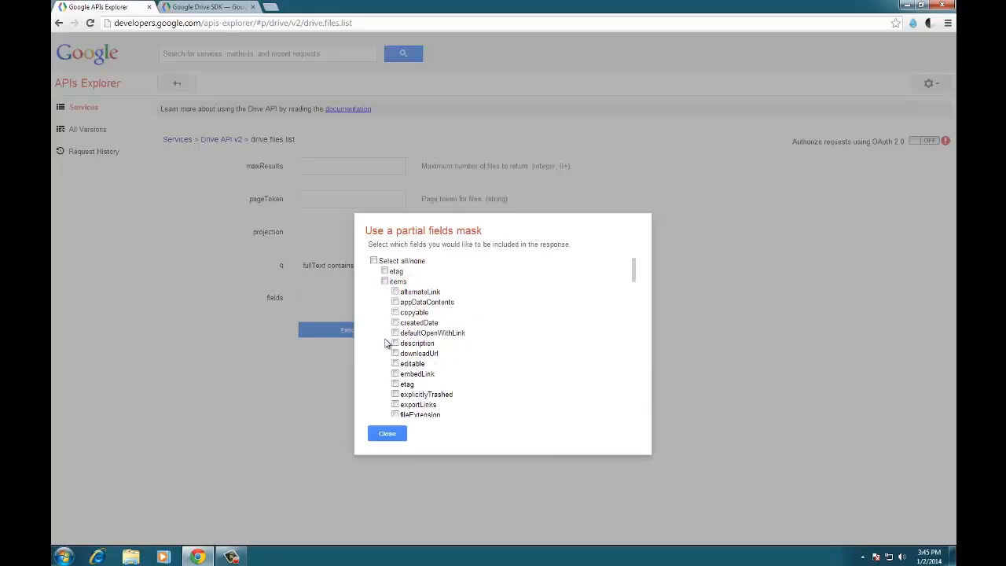
{"action": "left_click", "coordinate": [395, 343]}
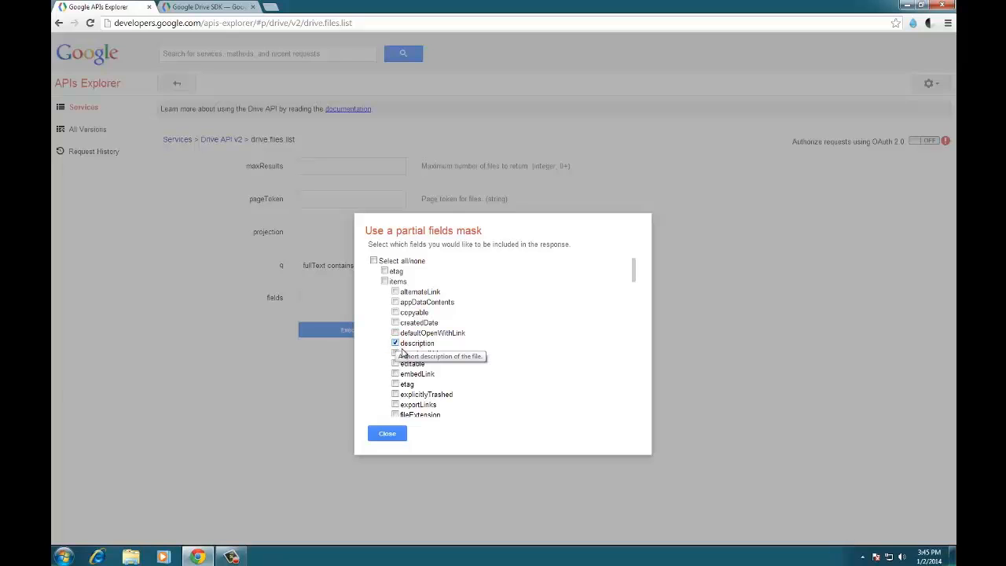
{"action": "scroll", "scroll_direction": "down", "scroll_amount": 3}
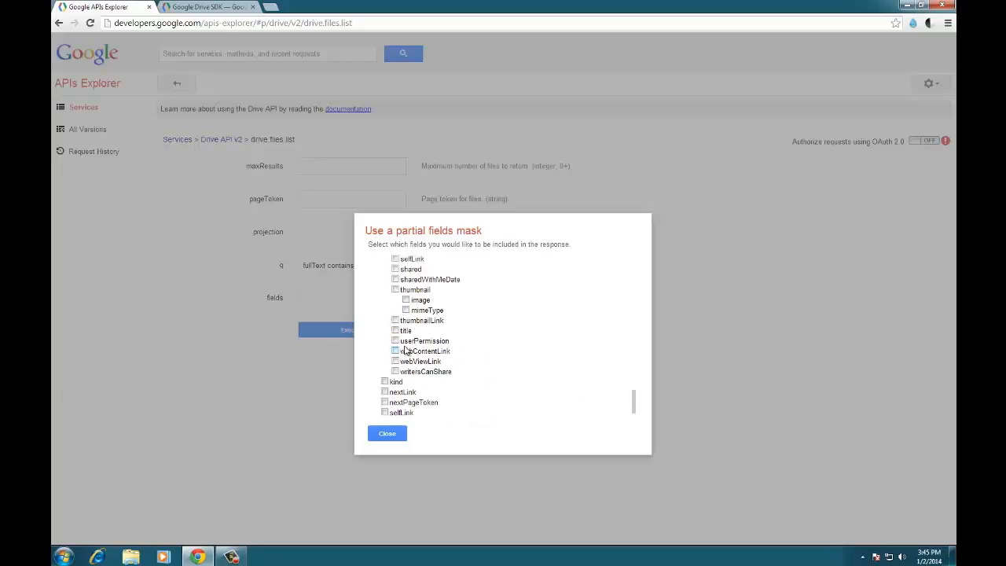
{"action": "left_click", "coordinate": [395, 330]}
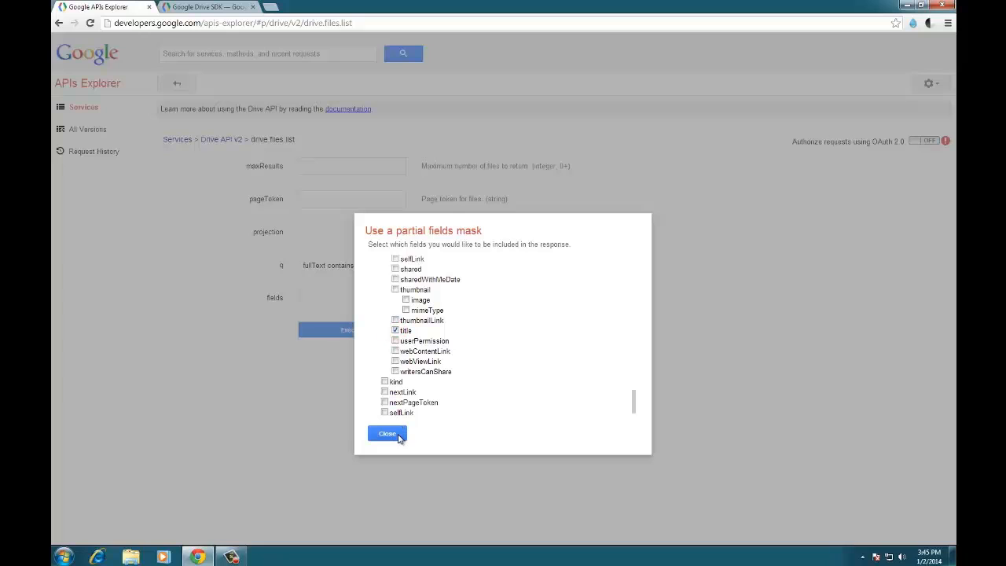
{"action": "left_click", "coordinate": [387, 433]}
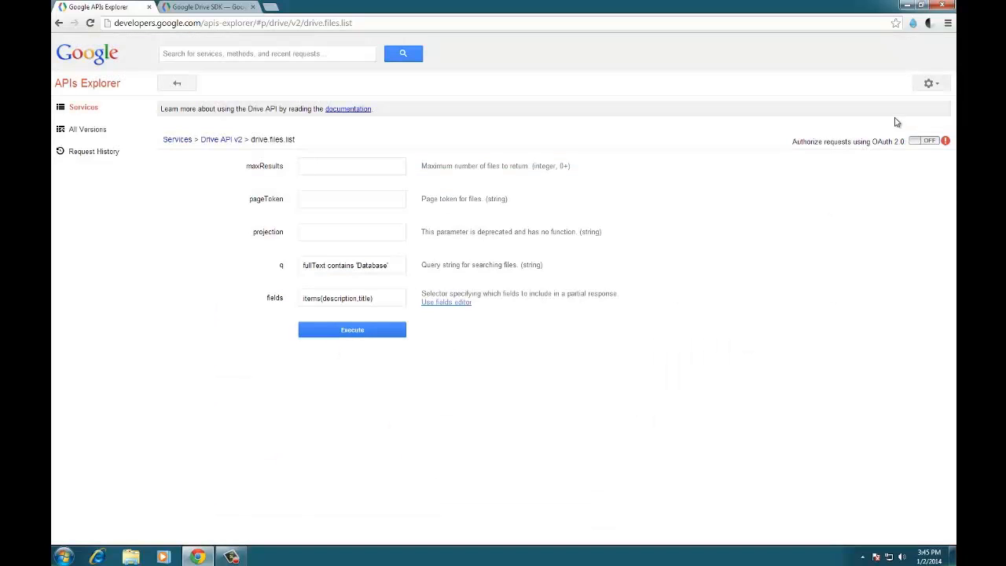
Step: Enable OAuth 2.0 and grant the explorer access to Drive
{"action": "left_click", "coordinate": [925, 141]}
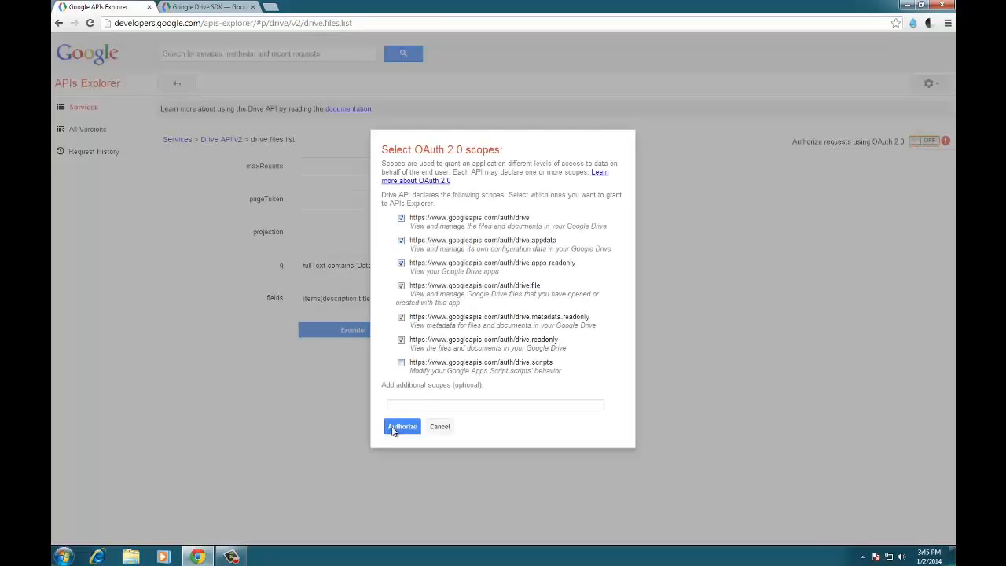
{"action": "left_click", "coordinate": [402, 426]}
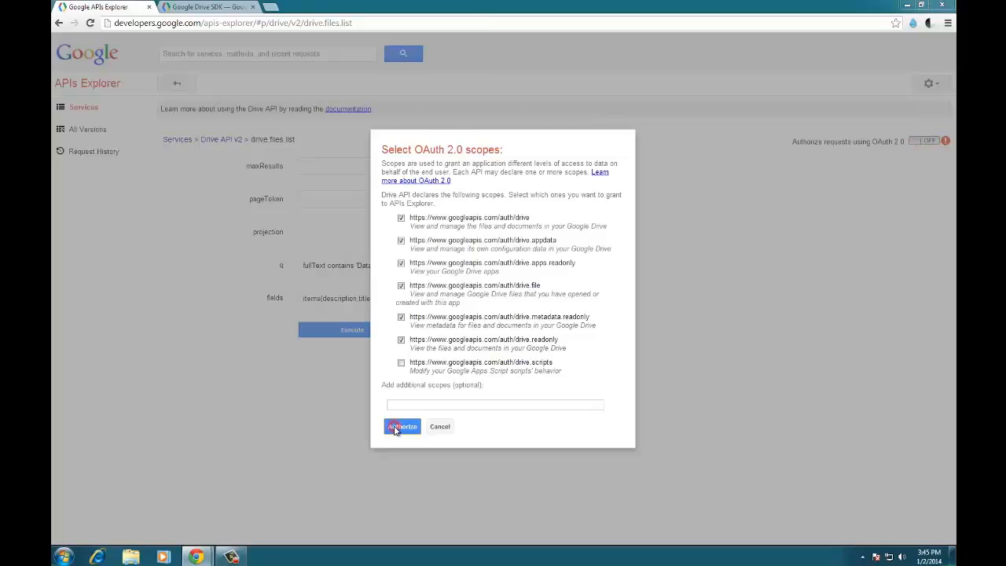
{"action": "left_click", "coordinate": [402, 426]}
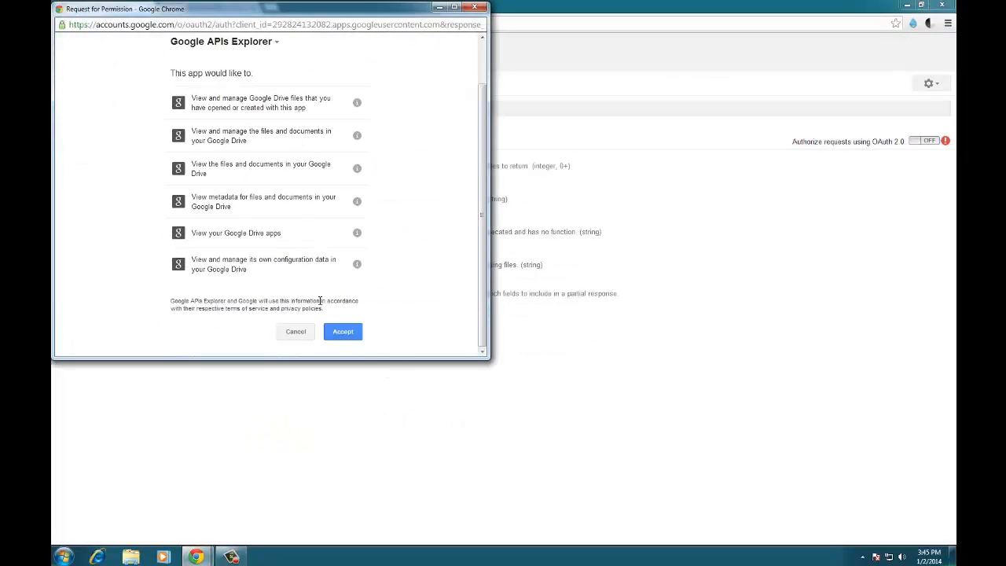
{"action": "left_click", "coordinate": [343, 331]}
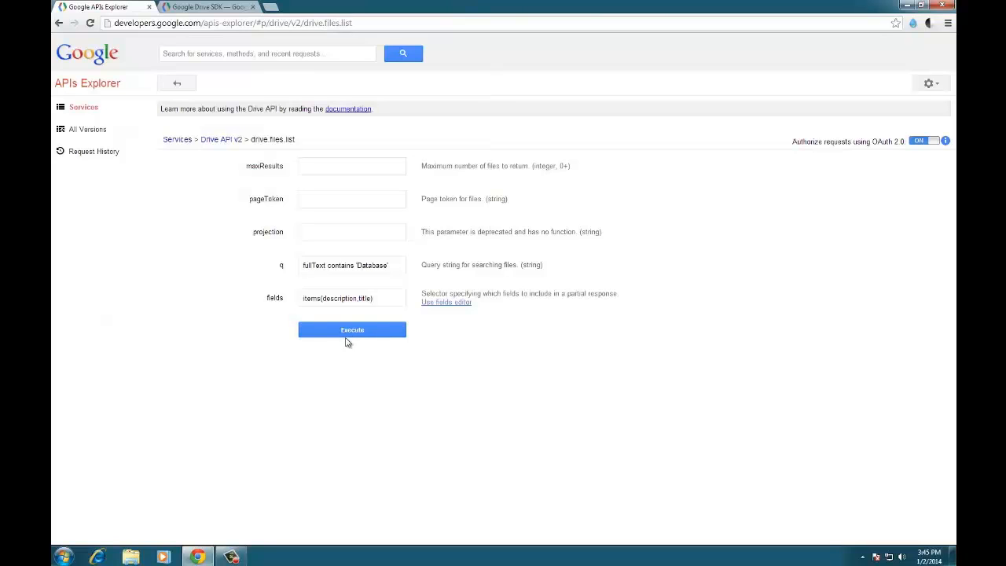
Step: Execute the search and inspect the FileApi.html result, selecting 'database' in its description
{"action": "left_click", "coordinate": [352, 329]}
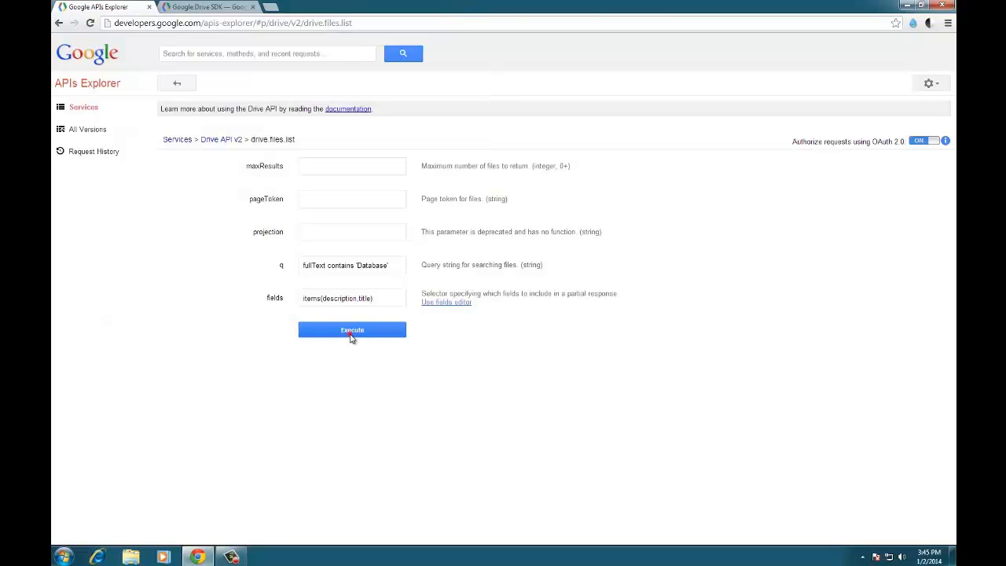
{"action": "left_click", "coordinate": [352, 329]}
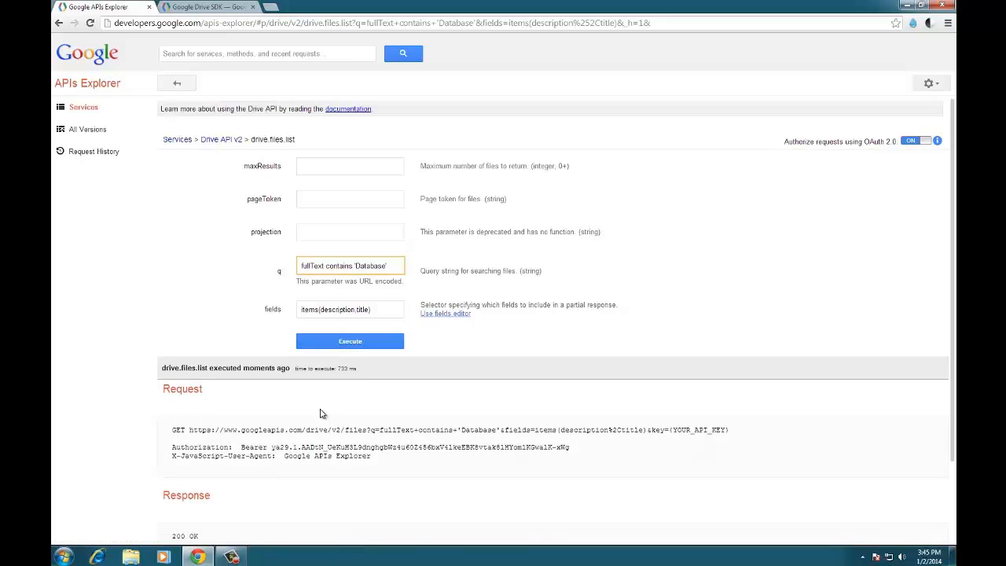
{"action": "scroll", "scroll_direction": "down", "scroll_amount": 3}
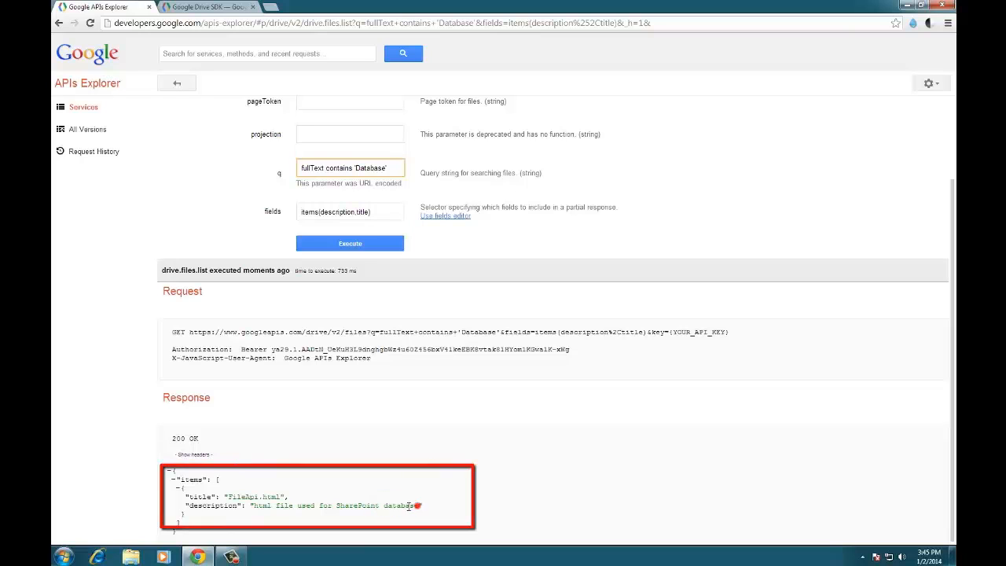
{"action": "double_click", "coordinate": [403, 505]}
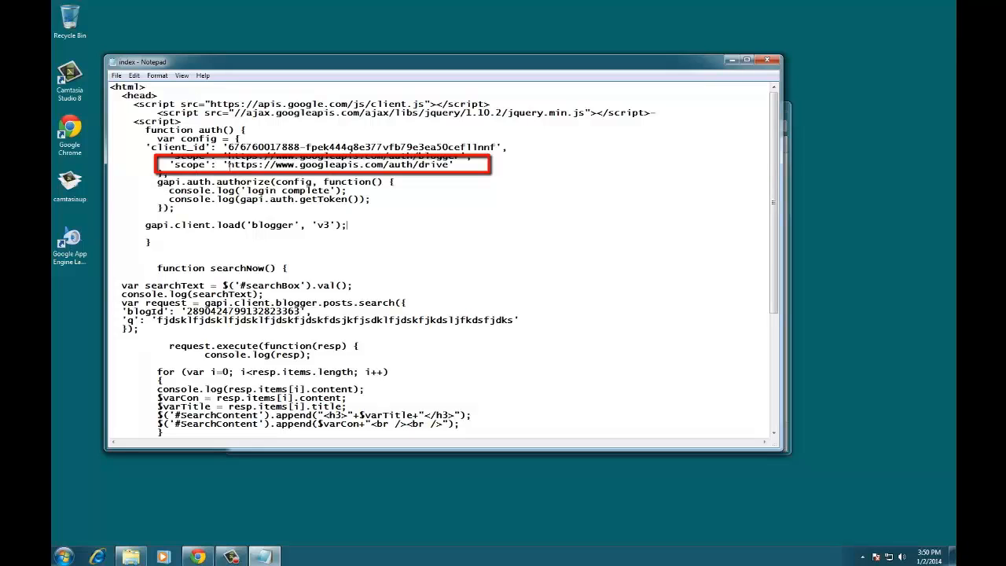
{"action": "mouse_move", "coordinate": [896, 544]}
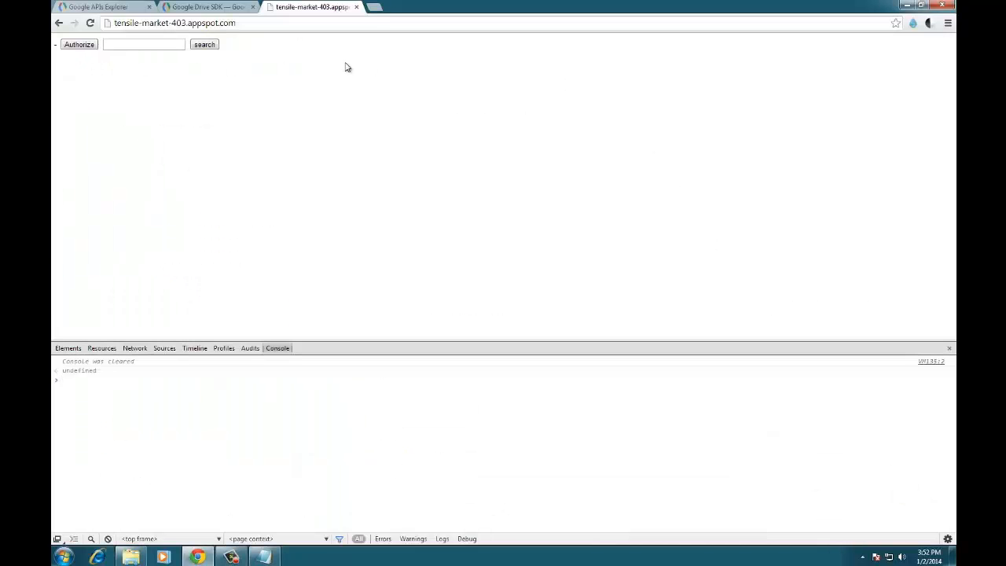
Step: Authorize the page and accept the Drive access request
{"action": "left_click", "coordinate": [78, 44]}
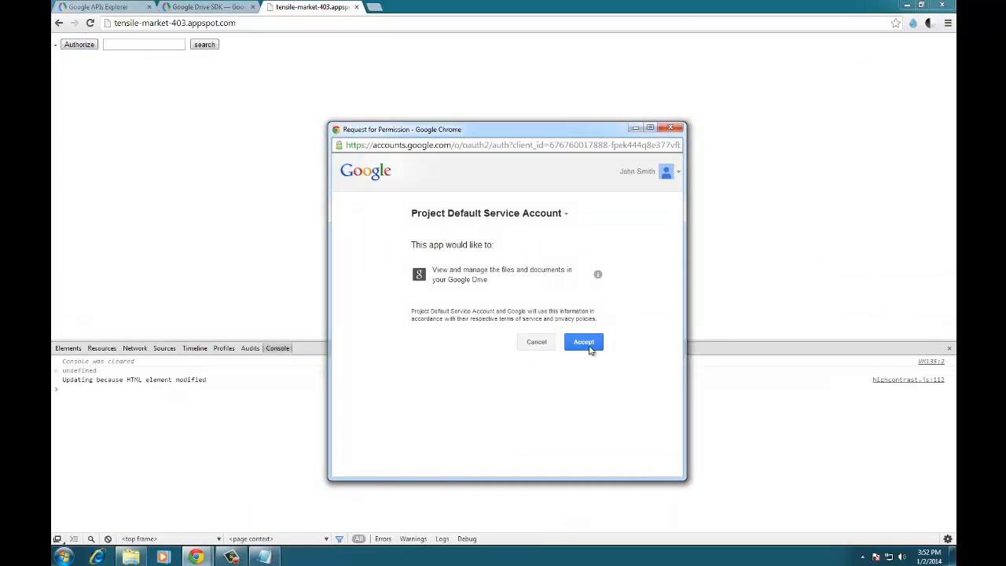
{"action": "left_click", "coordinate": [584, 341]}
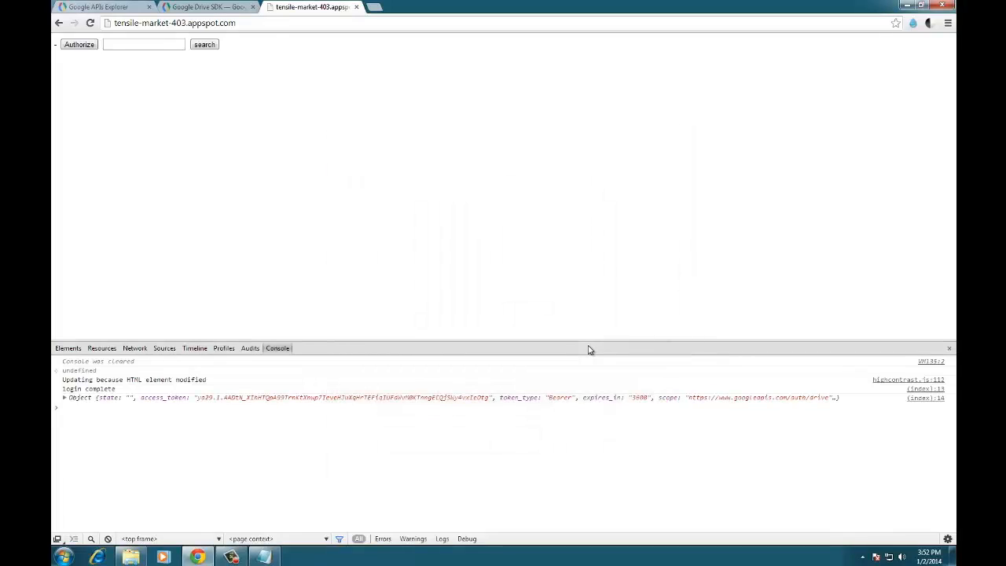
{"action": "mouse_move", "coordinate": [176, 410]}
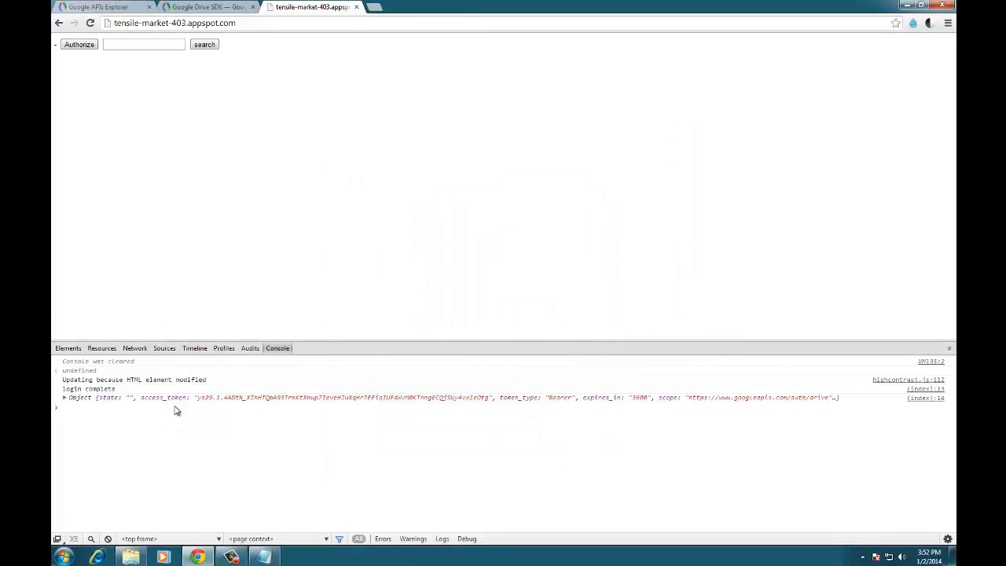
{"action": "mouse_move", "coordinate": [123, 415]}
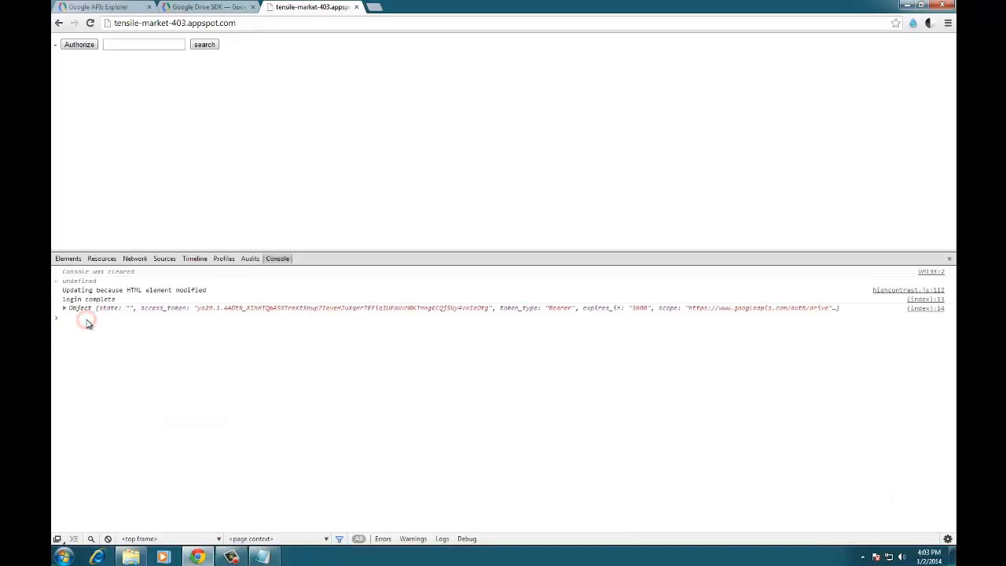
Step: Load the Drive v2 client in the console and execute the request, logging the response
{"action": "type", "text": "gapi.client.load('drive', 'v2');"}
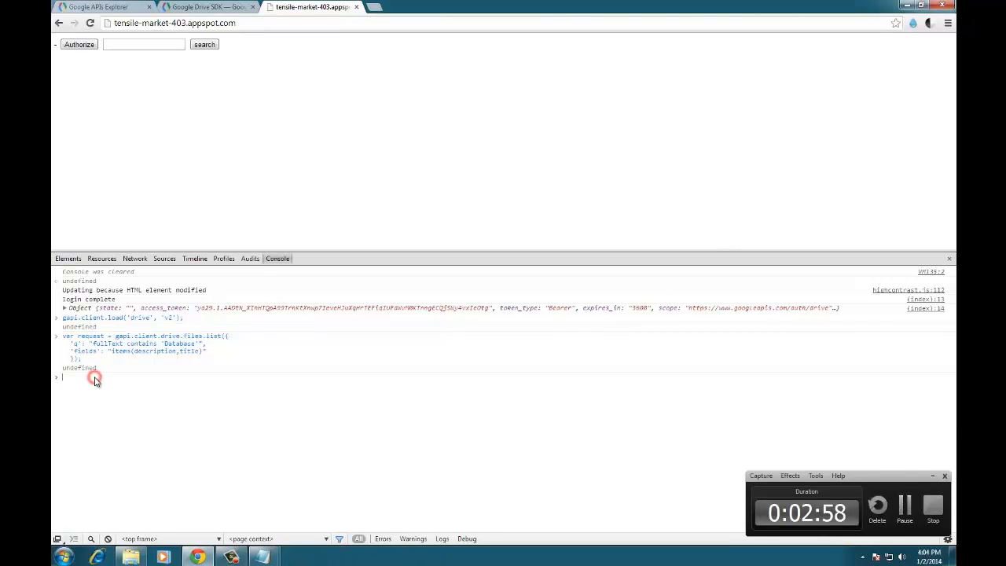
{"action": "type", "text": "request.execute(function(resp) {console.log(resp);});"}
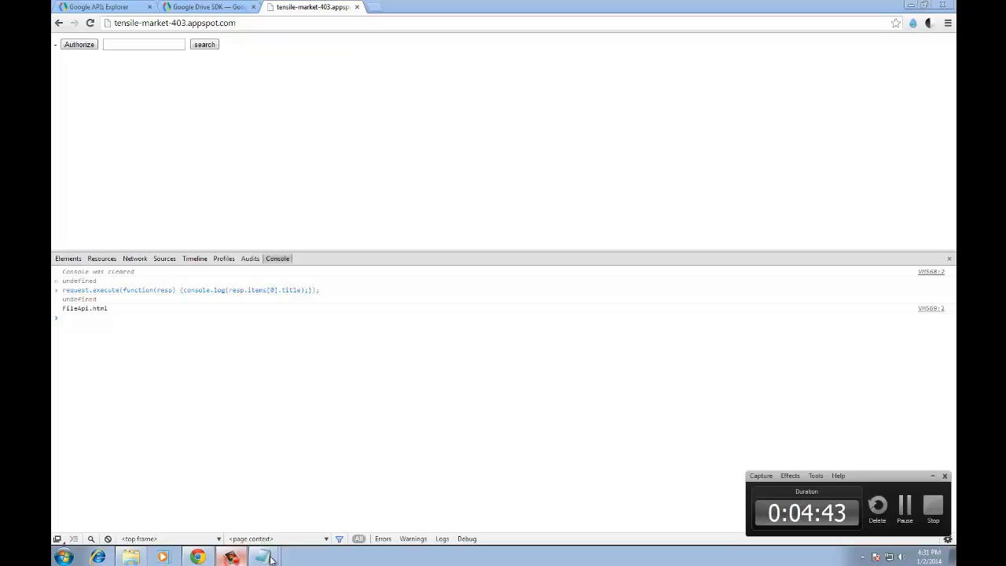
{"action": "mouse_move", "coordinate": [537, 504]}
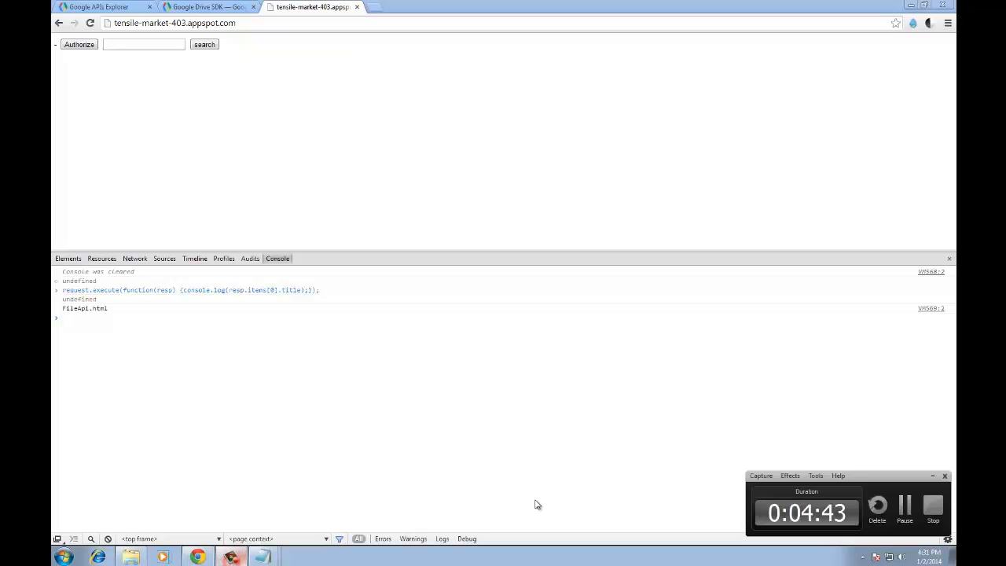
{"action": "mouse_move", "coordinate": [795, 476]}
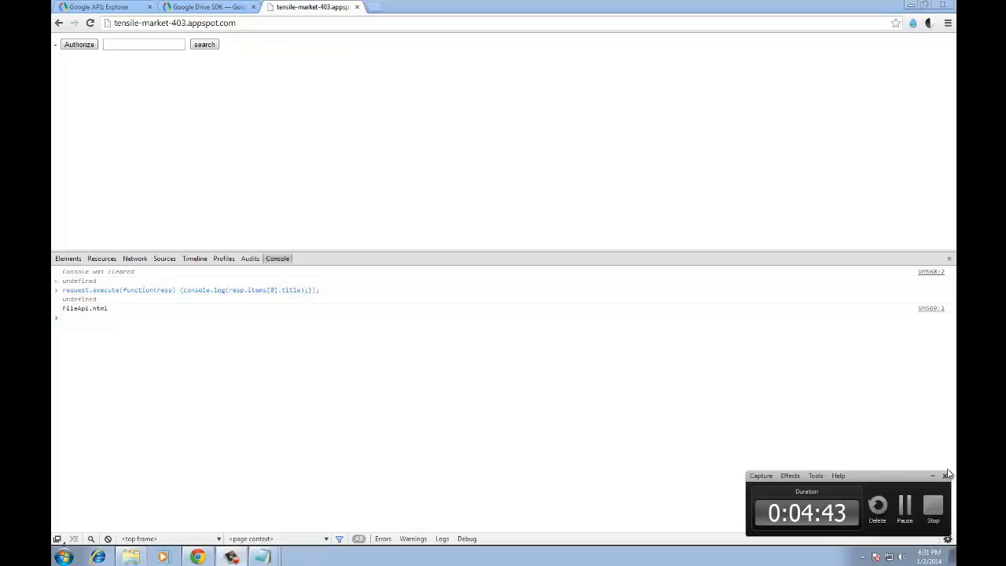
{"action": "mouse_move", "coordinate": [918, 485]}
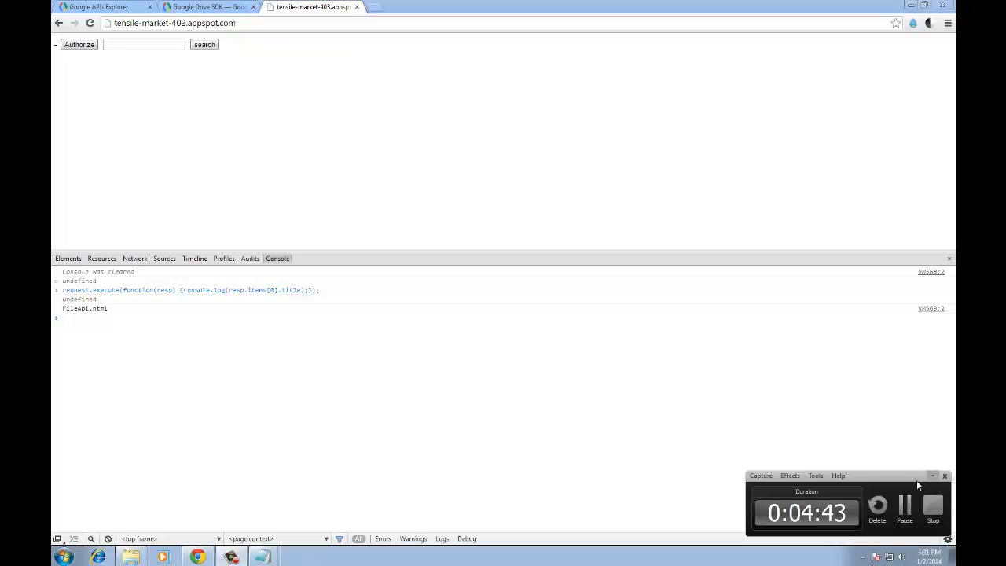